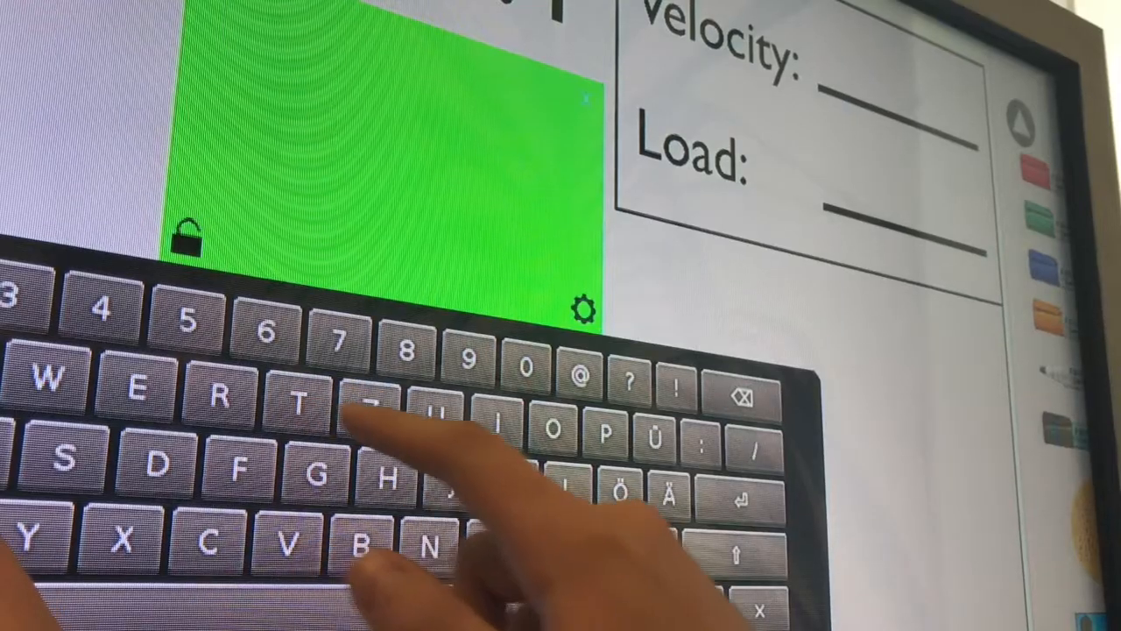
pyautogui.write('This is my story')
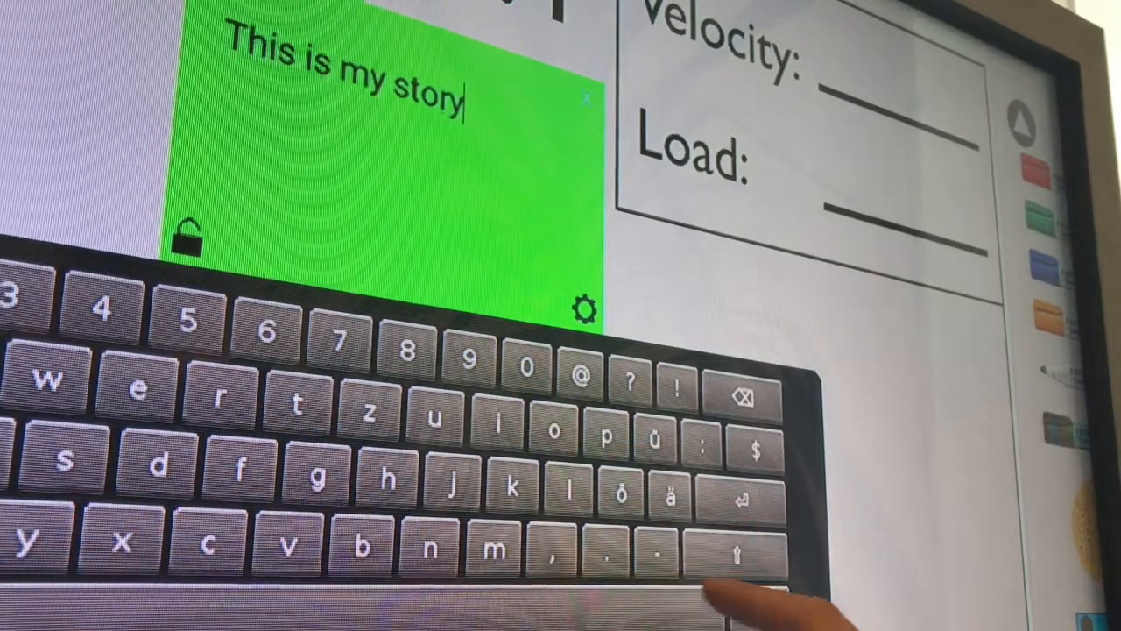